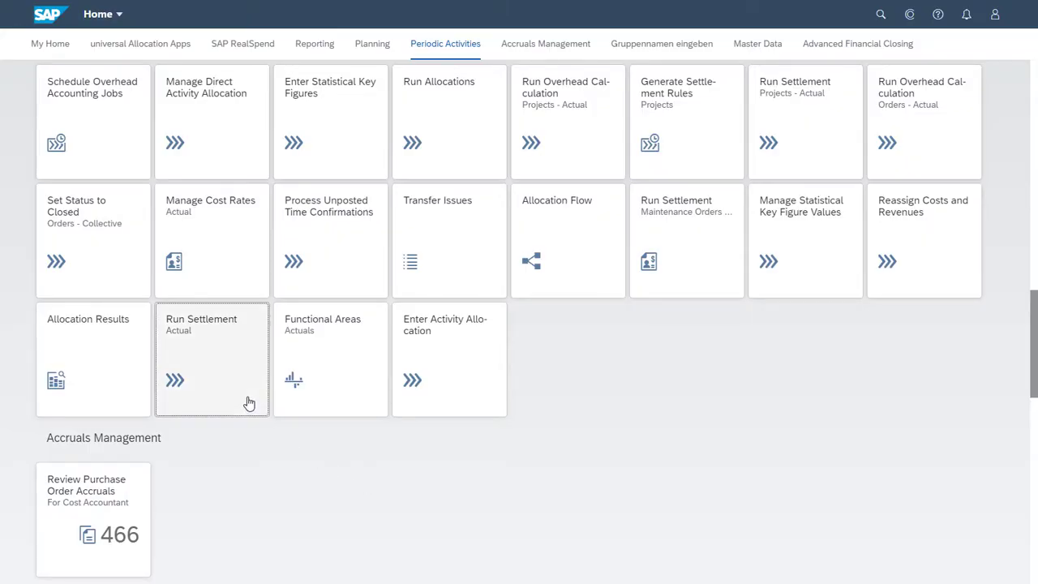
# - Open Run Settlement - Actual and filter the WBS Element list to TEST_PROJECT_D.1
pyautogui.click(211, 360)
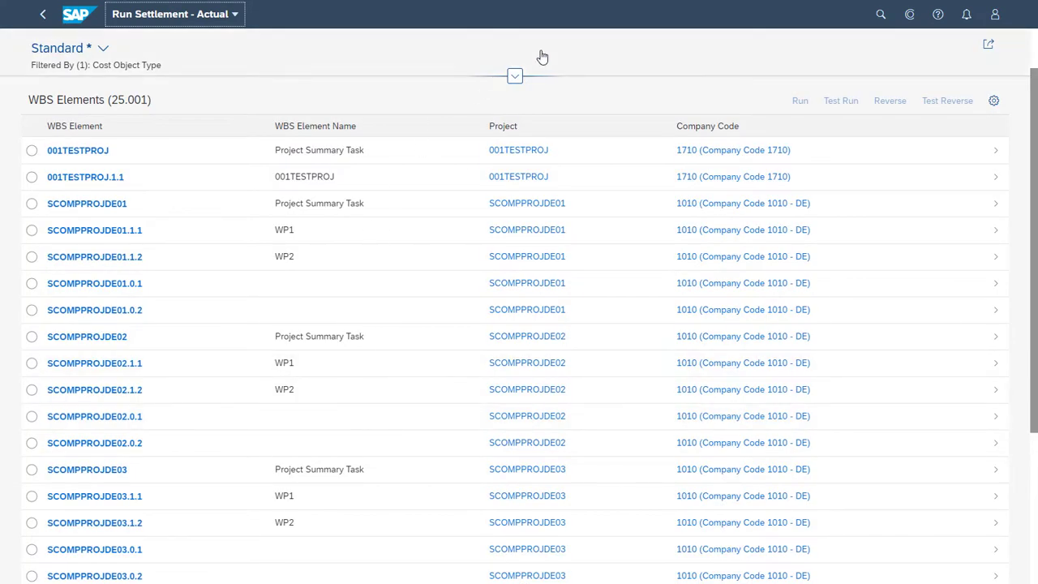
pyautogui.click(43, 15)
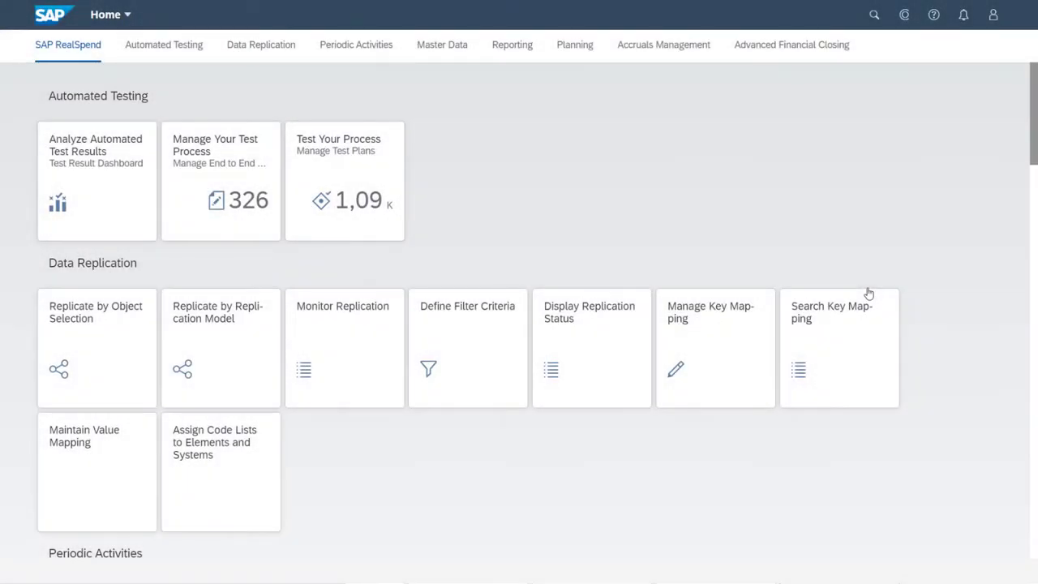
pyautogui.moveTo(941, 264)
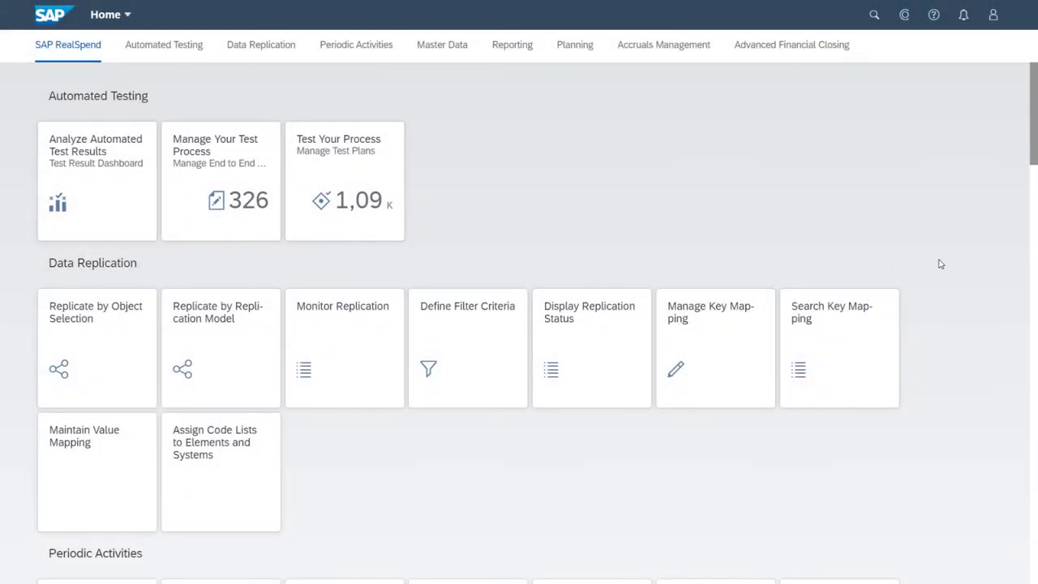
pyautogui.click(355, 44)
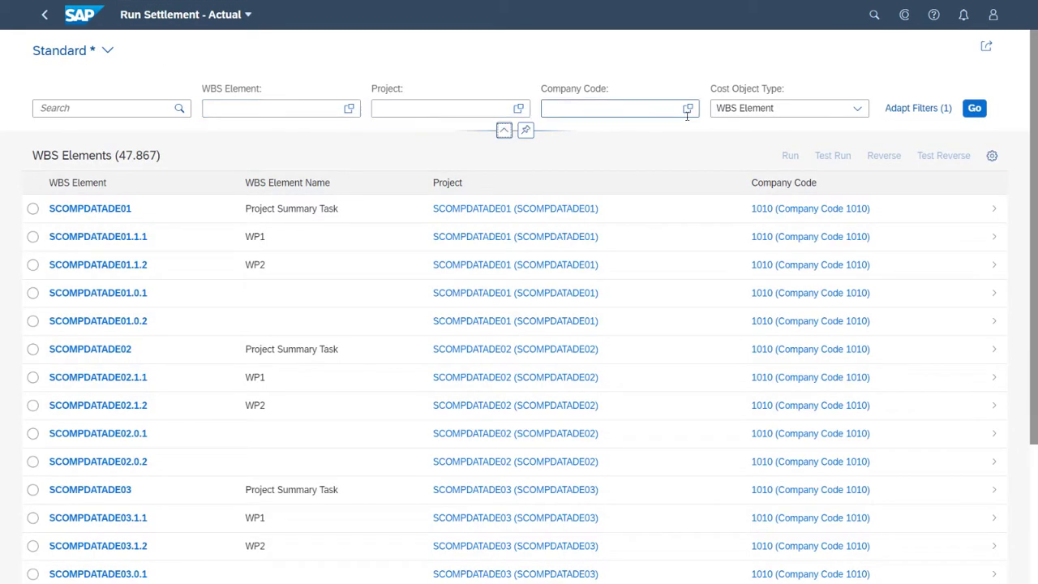
pyautogui.click(857, 108)
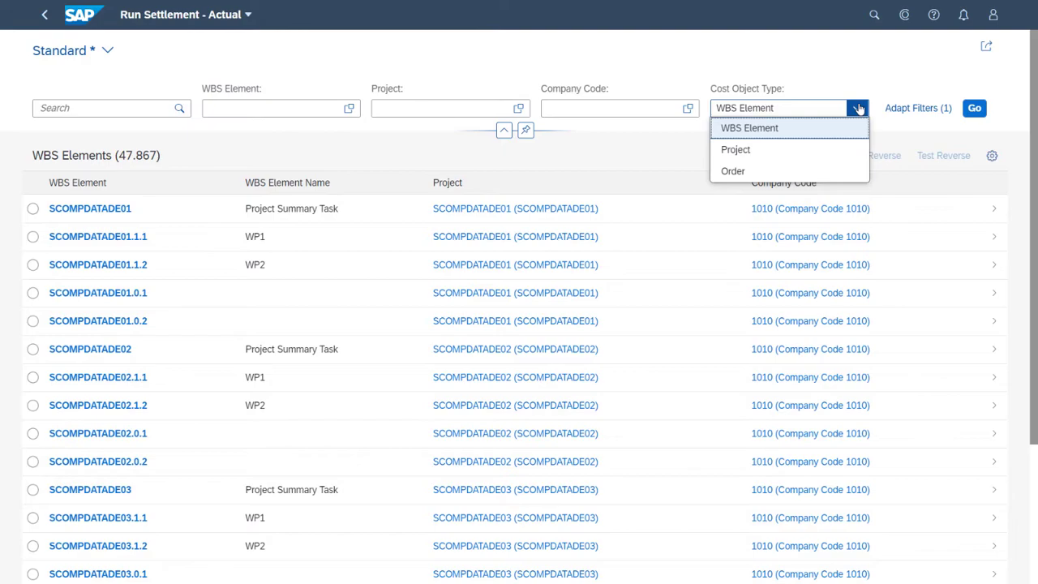
pyautogui.click(276, 108)
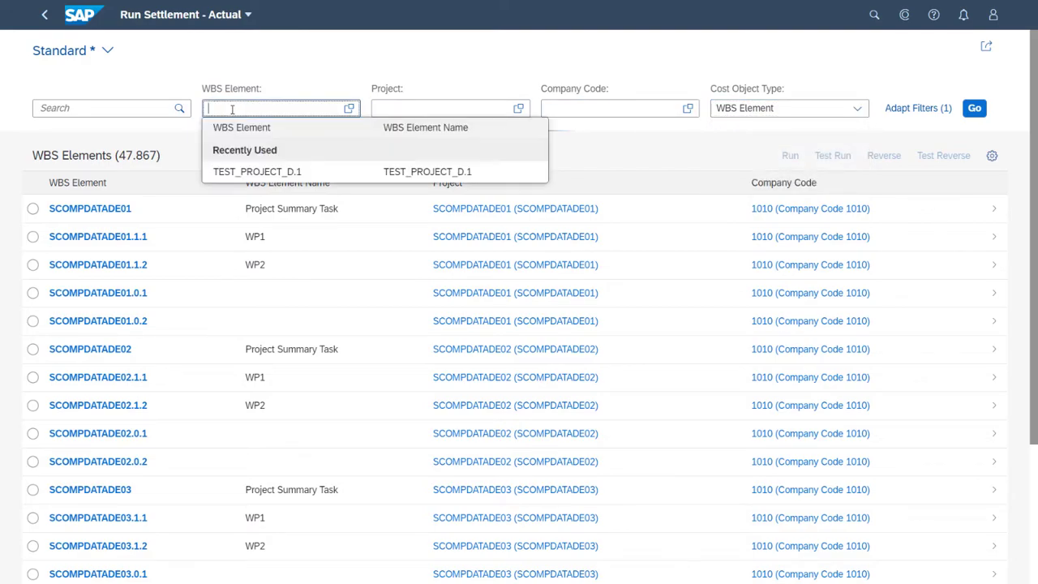
pyautogui.click(256, 171)
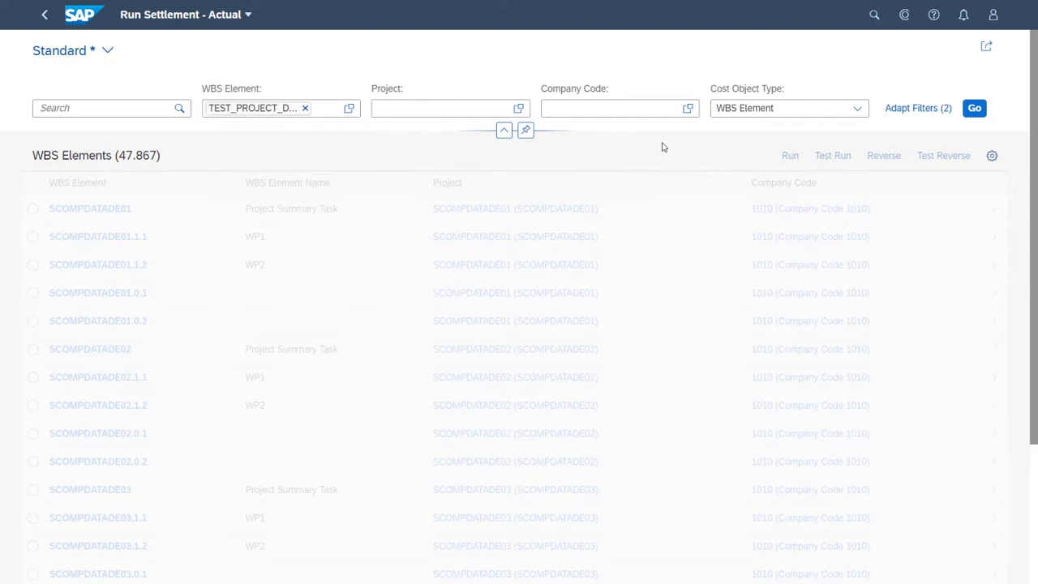
pyautogui.click(974, 108)
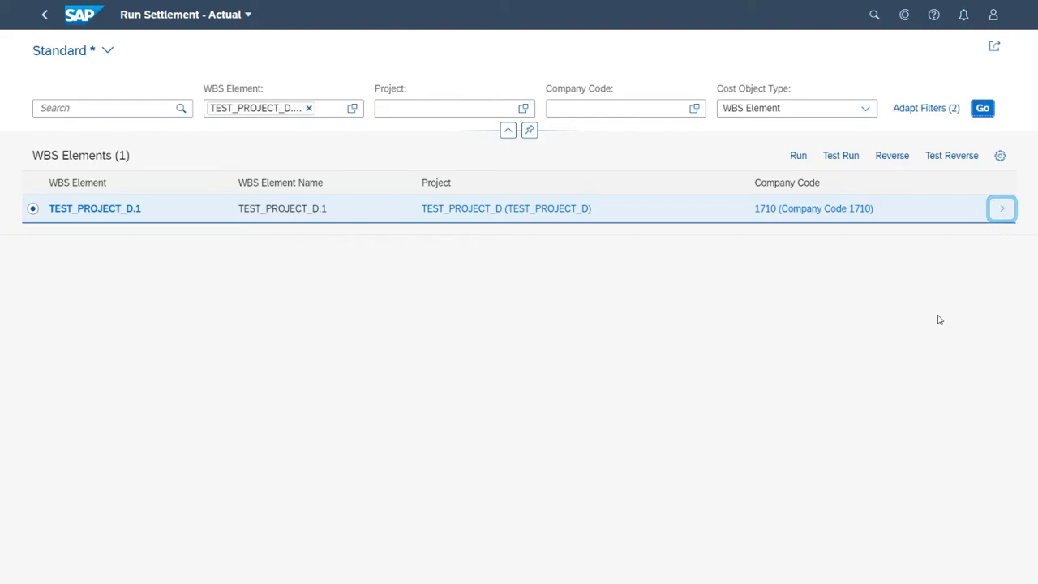
pyautogui.click(1001, 208)
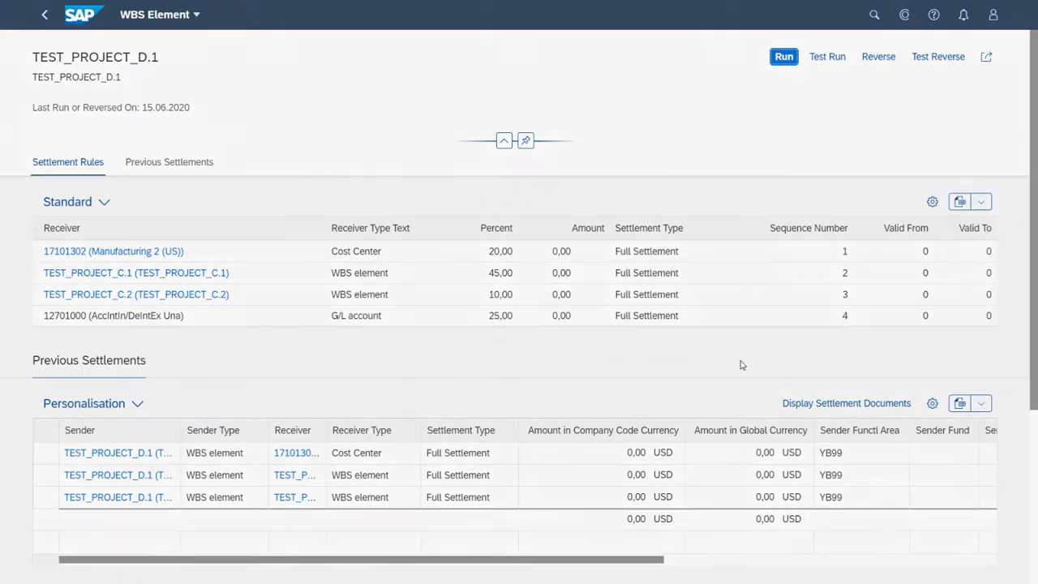
pyautogui.click(45, 14)
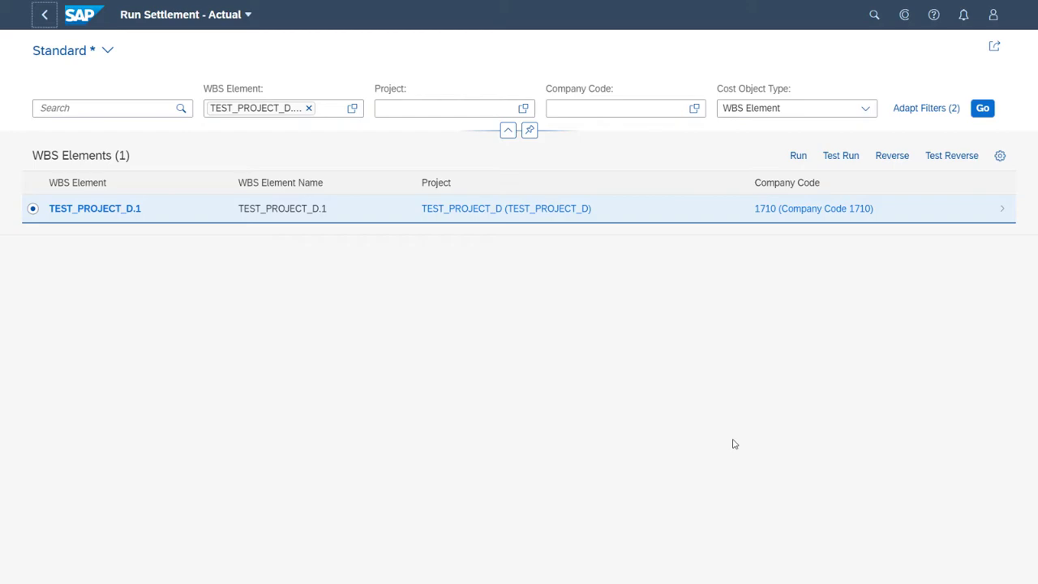
pyautogui.moveTo(816, 386)
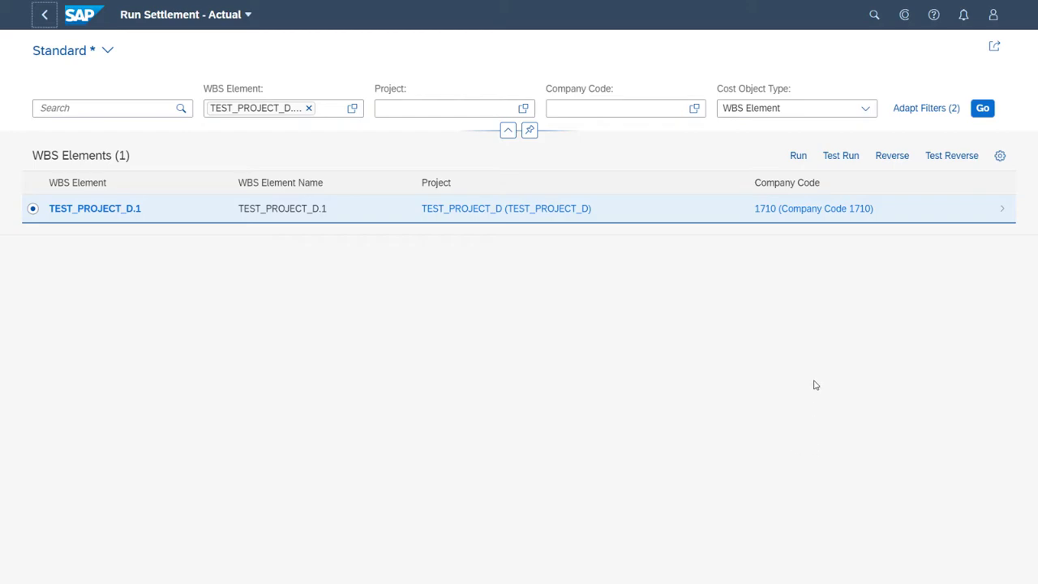
# - Test-run settlement of TEST_PROJECT_D.1 for period 6, fiscal year 2020, after viewing parameter help
pyautogui.click(841, 154)
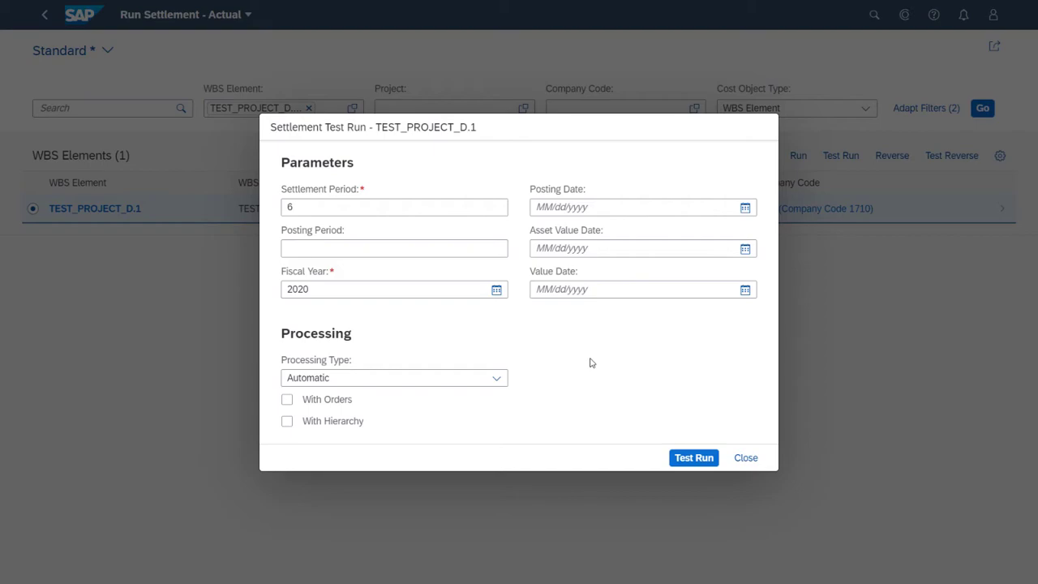
pyautogui.click(933, 14)
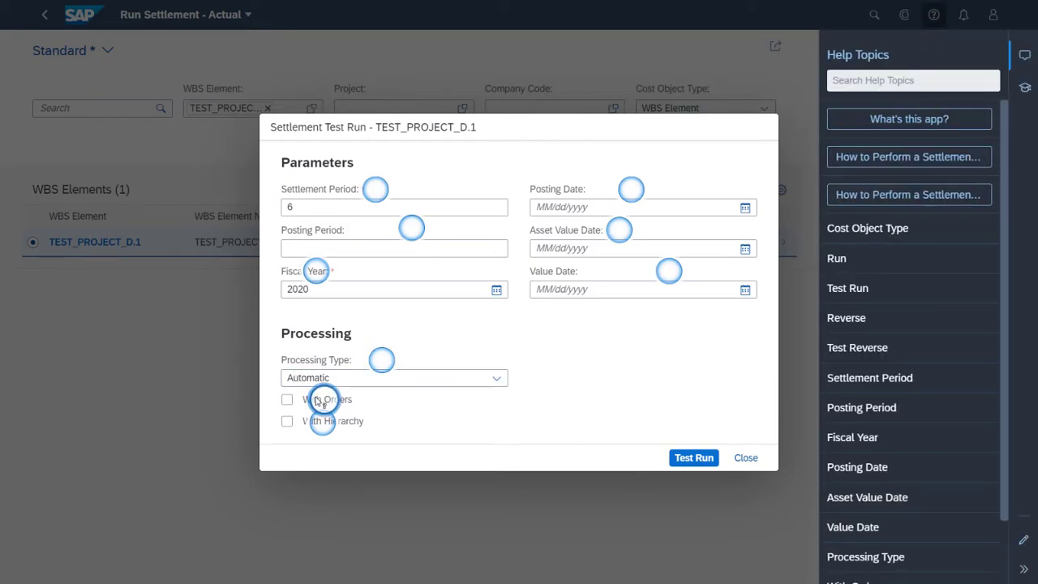
pyautogui.moveTo(323, 399)
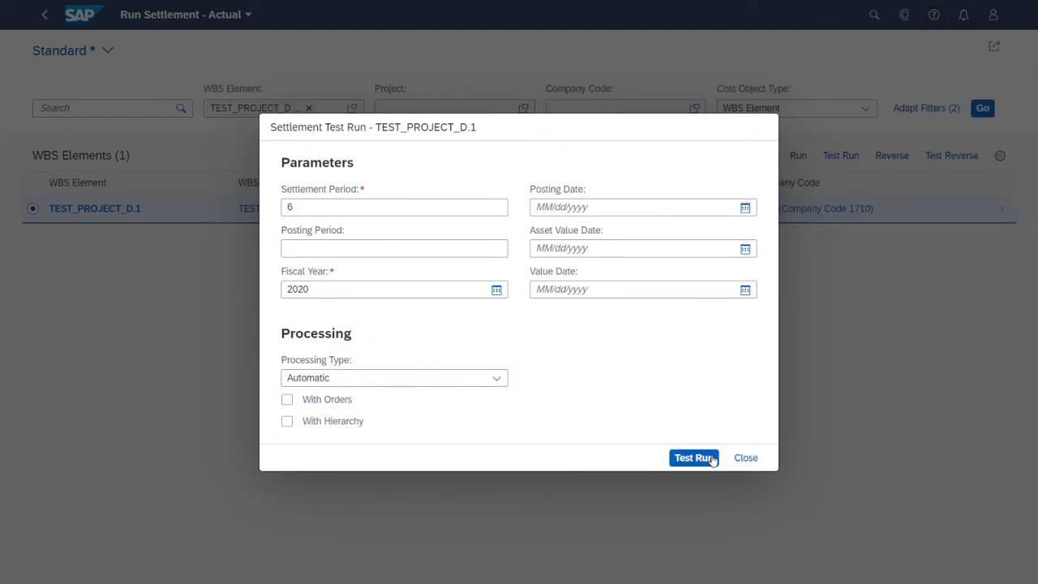
pyautogui.click(694, 457)
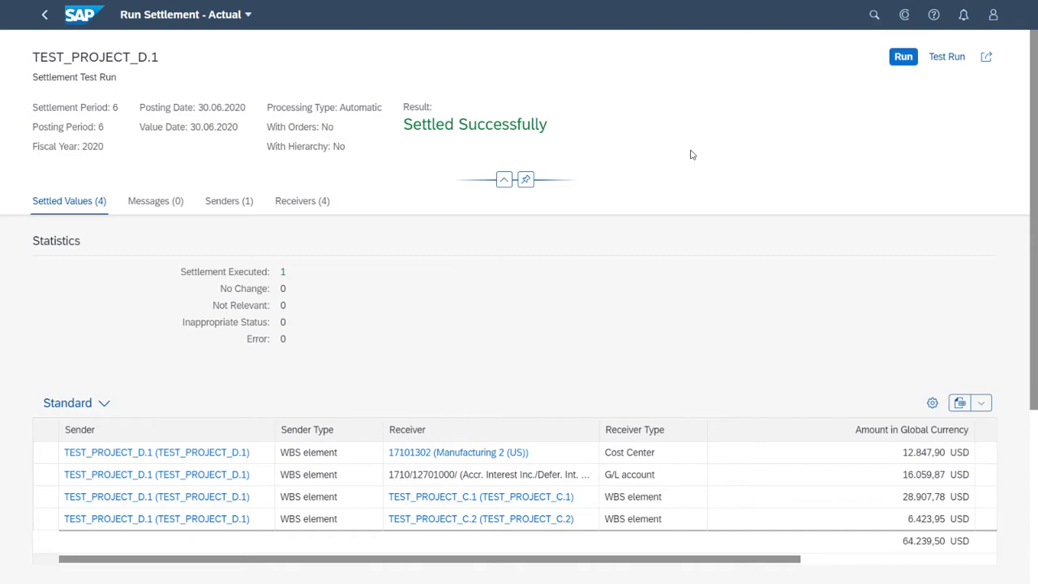
# - Run the real settlement with the same parameters, posting 30 journal entries, and show help topics
pyautogui.click(902, 56)
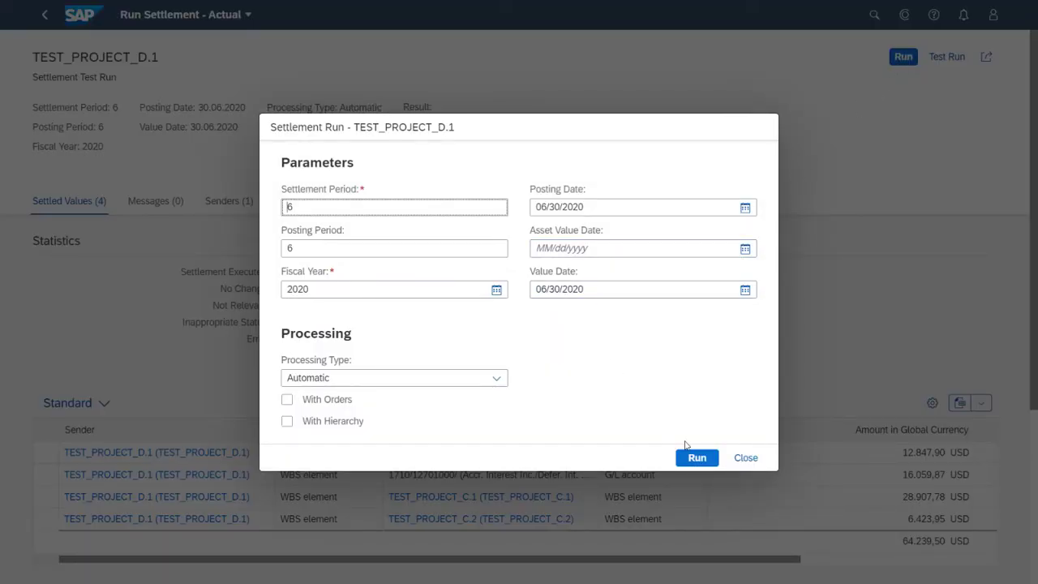
pyautogui.click(696, 457)
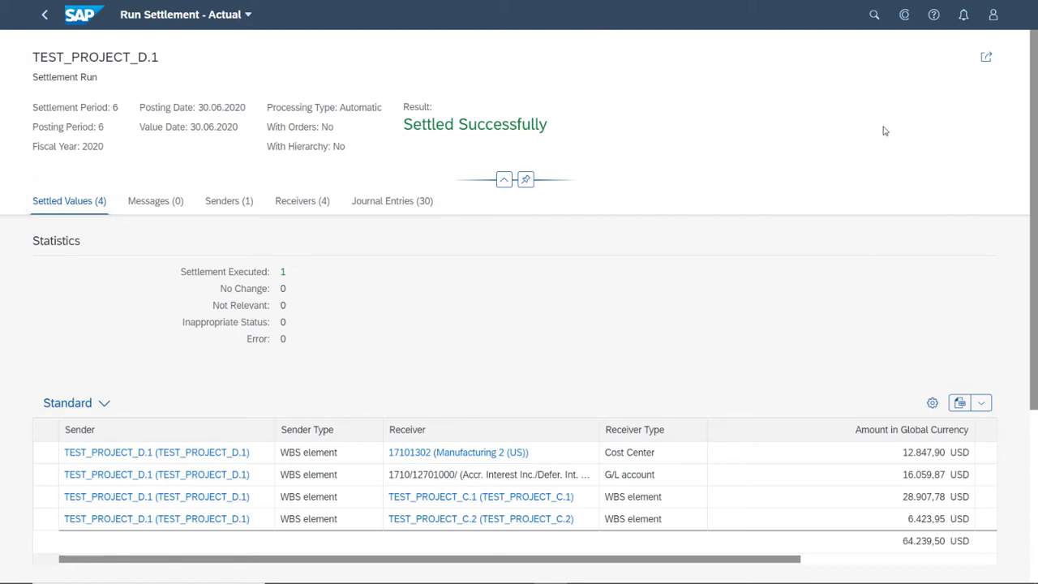
pyautogui.click(933, 15)
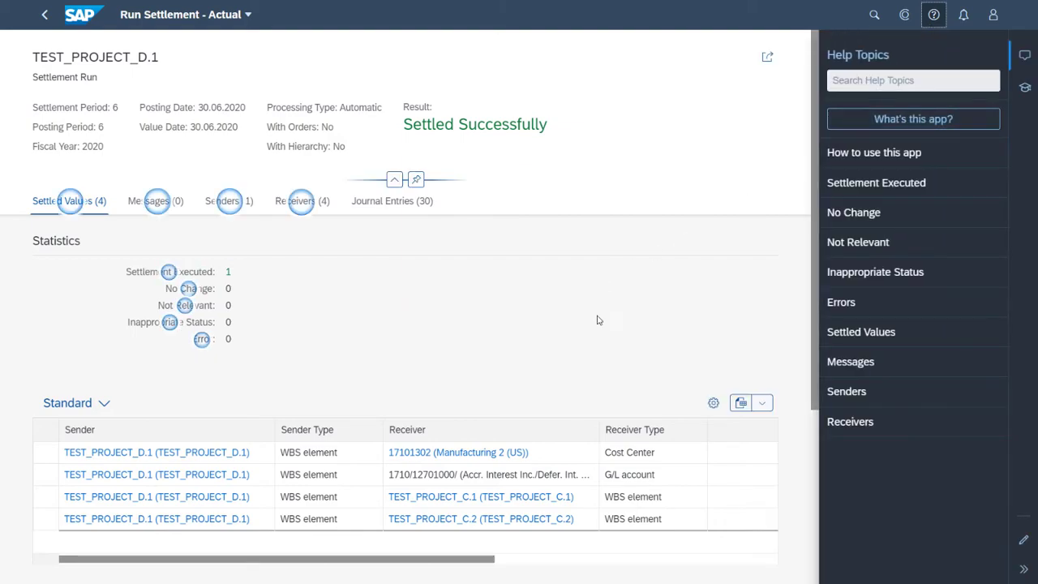
# - Read the Errors count explanation, close Help, and view the run's empty Messages tab
pyautogui.click(169, 271)
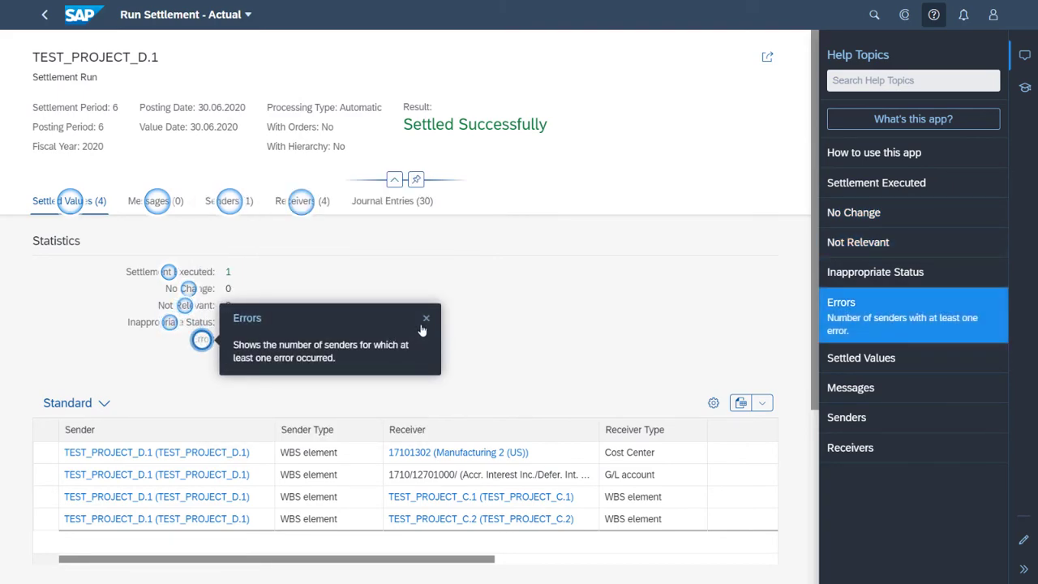
pyautogui.moveTo(462, 318)
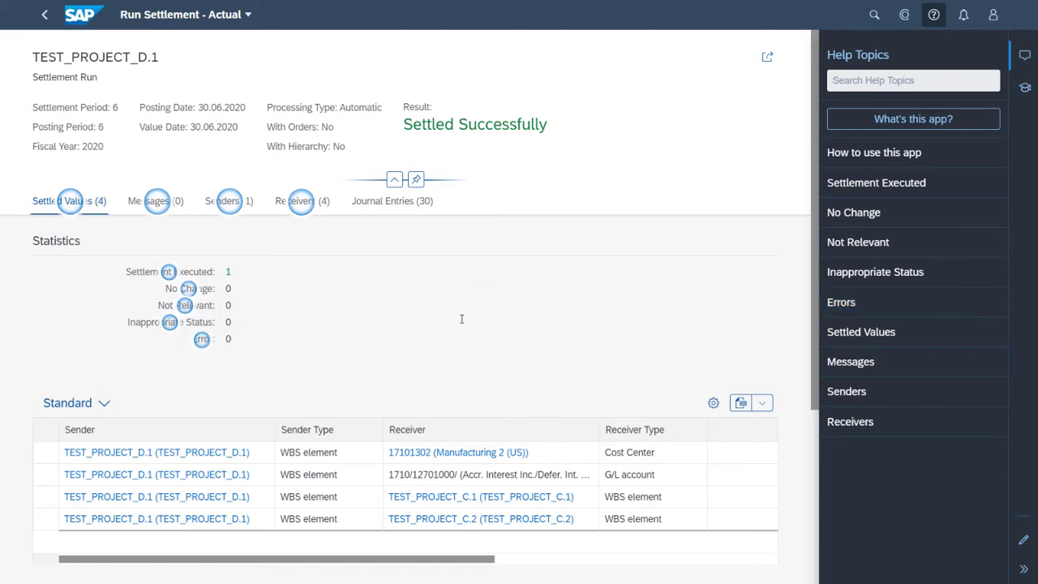
pyautogui.click(934, 15)
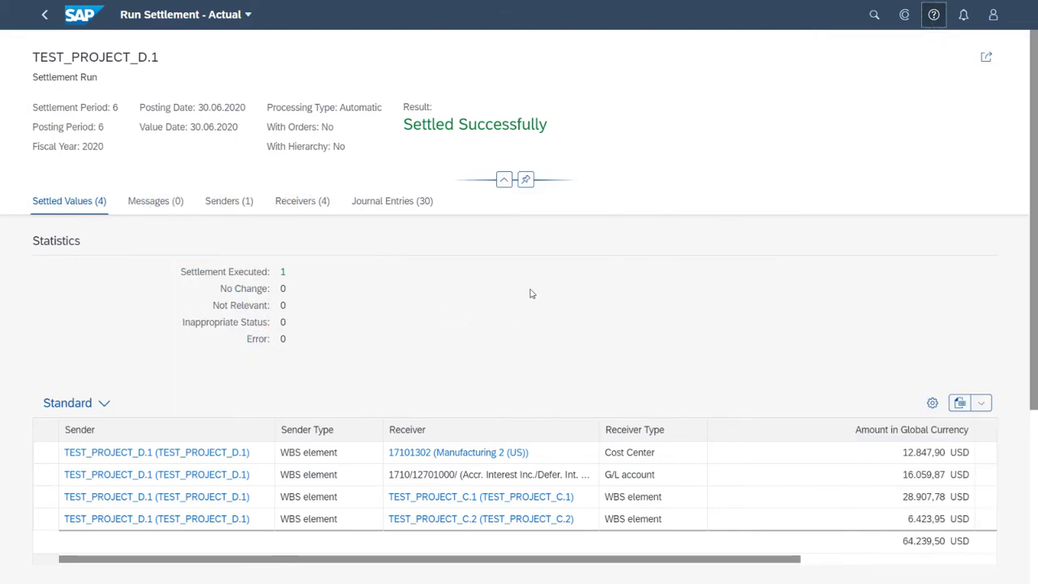
pyautogui.click(155, 201)
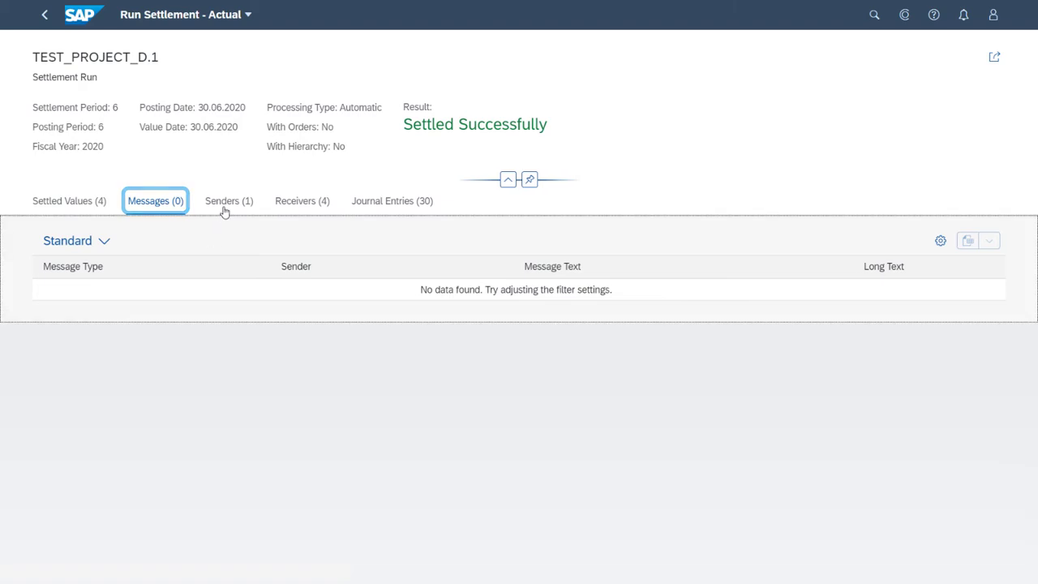
# - Review the single sender, four receivers and settled values, then show the results help topics
pyautogui.click(229, 201)
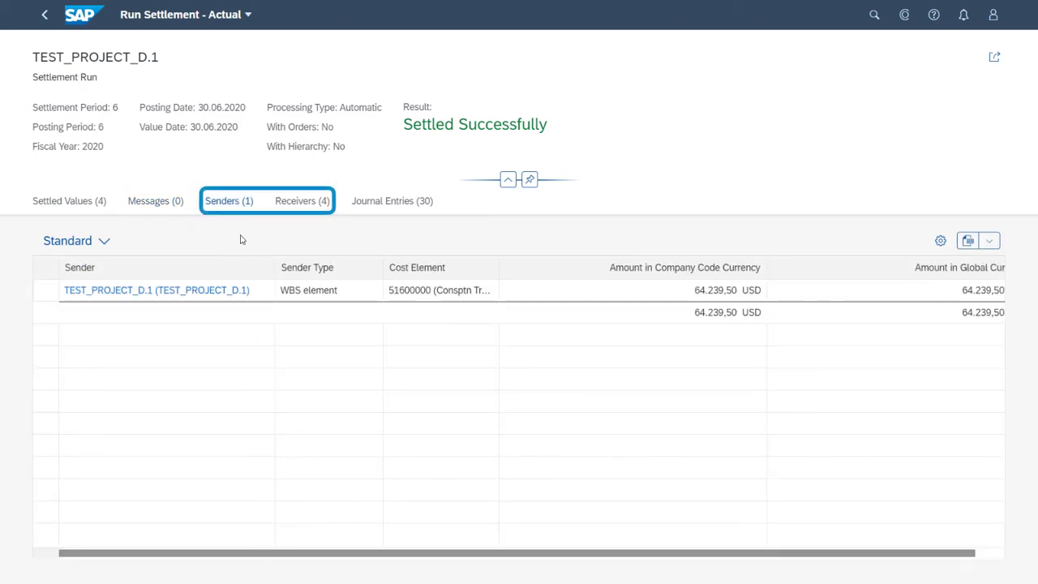
pyautogui.click(301, 201)
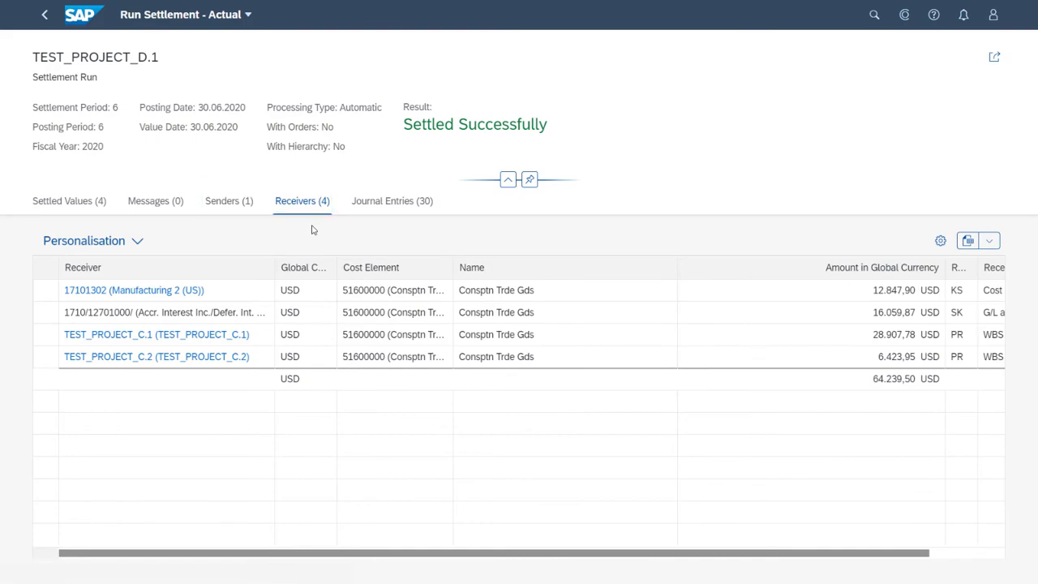
pyautogui.click(63, 200)
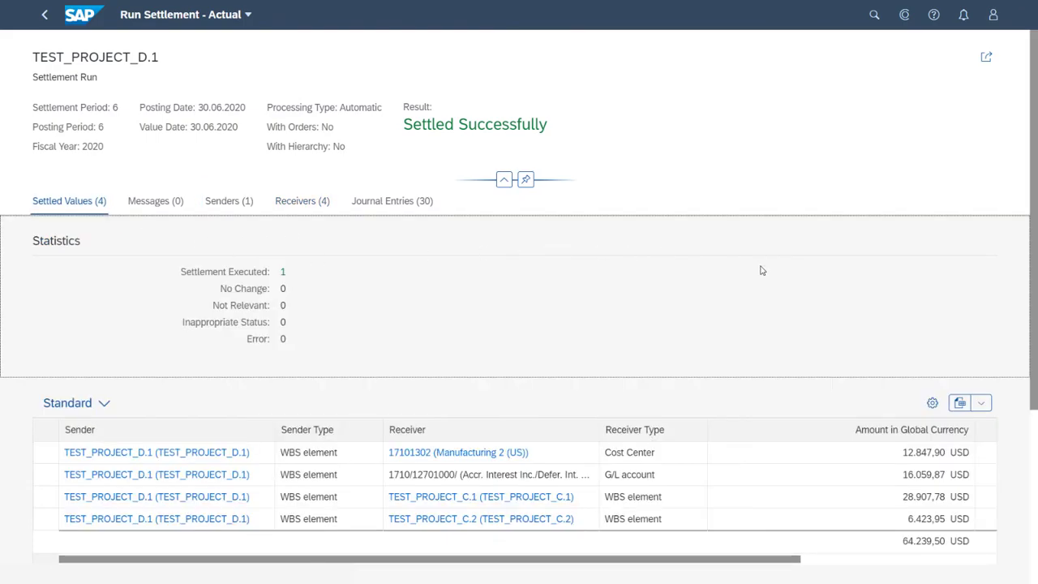
pyautogui.click(933, 15)
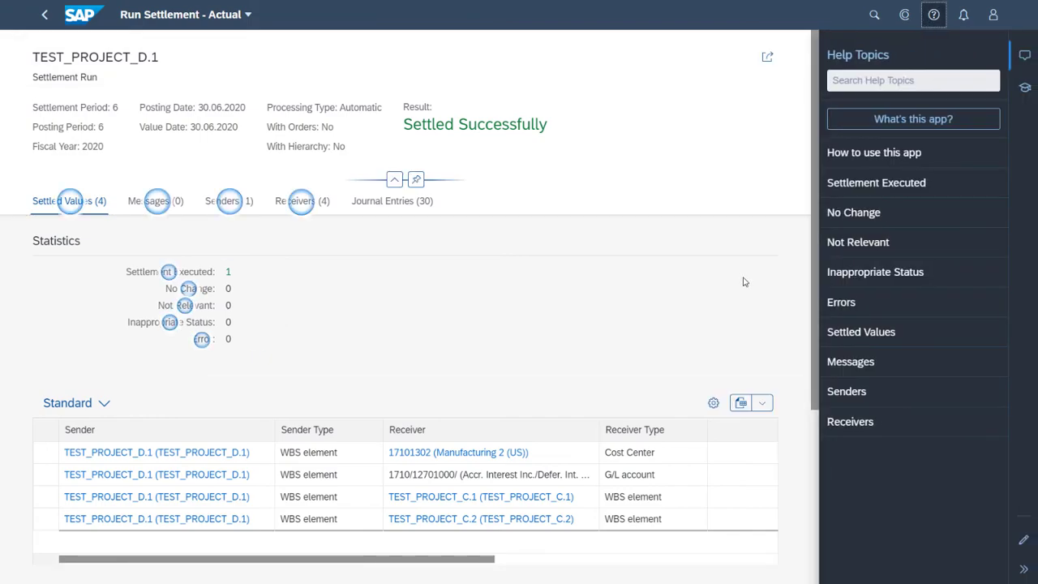